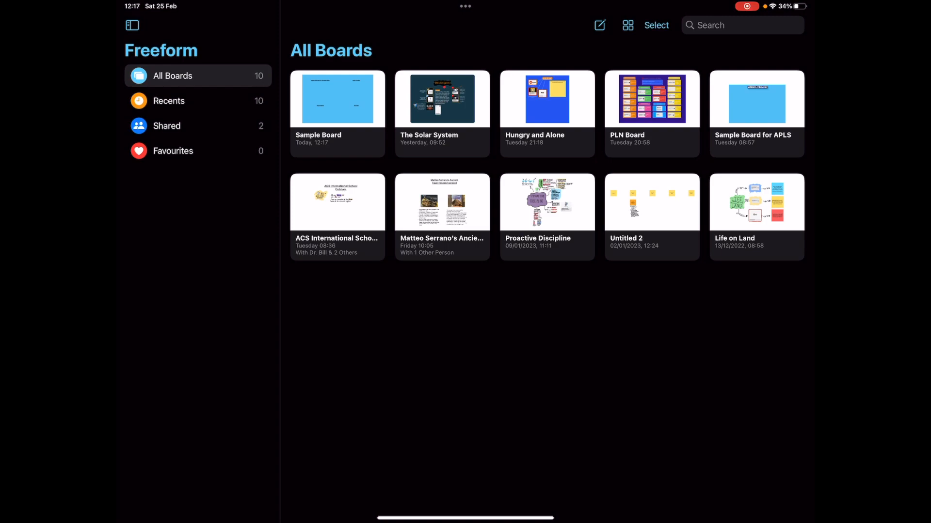
Open the Sample Board, revealing its blue canvas with four underlined headings.
left_click(331, 140)
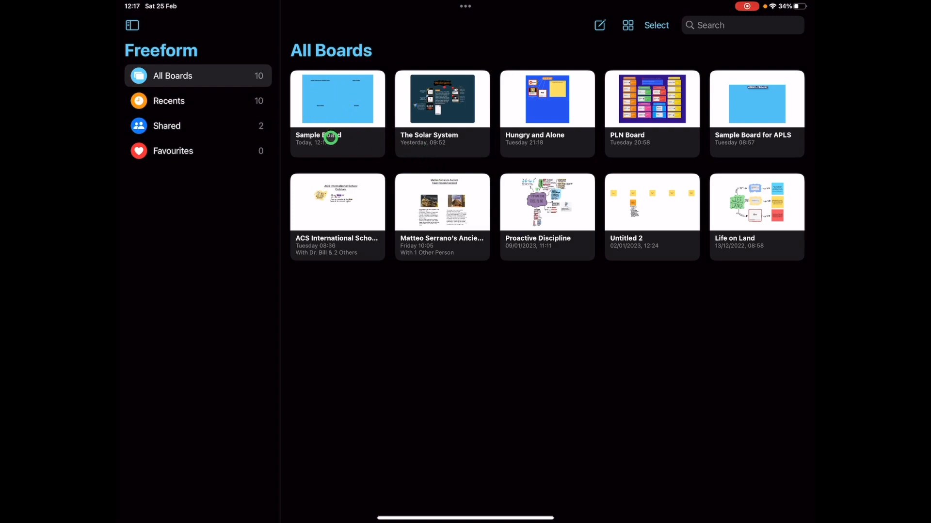
double_click(337, 99)
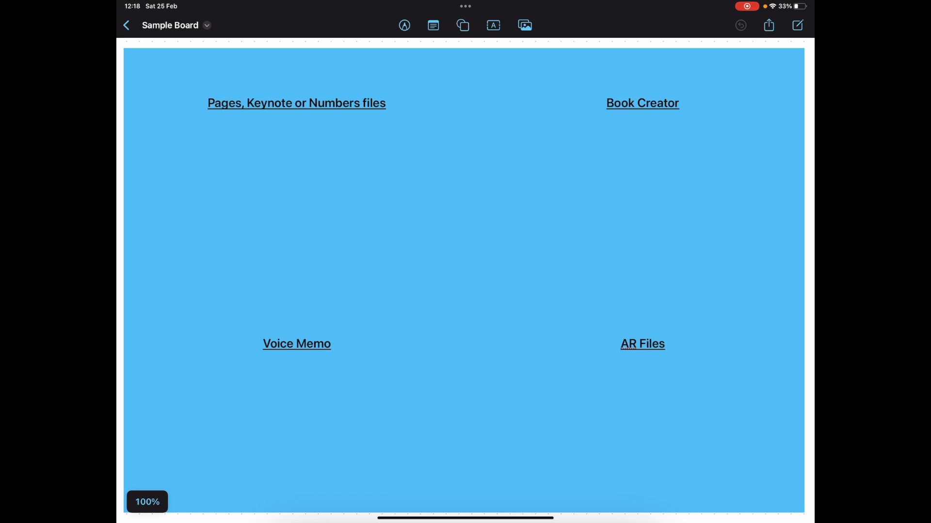
left_click(523, 25)
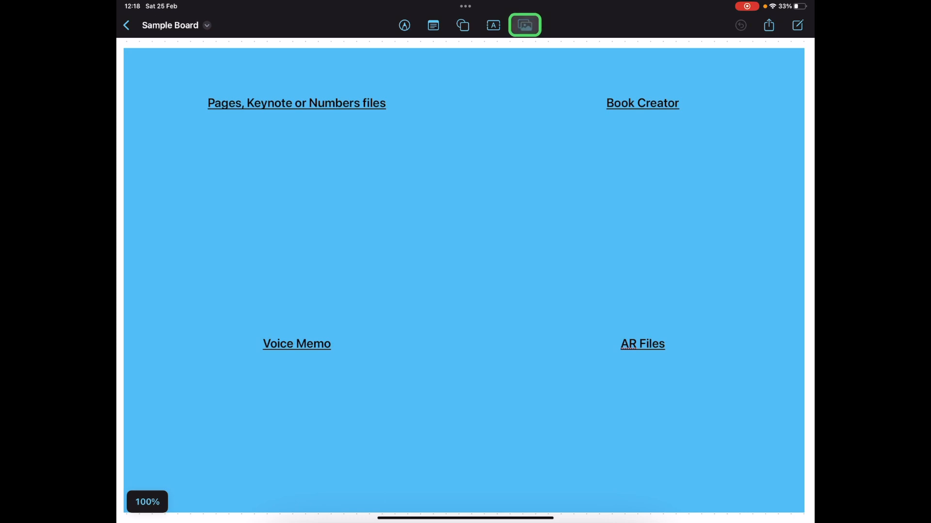
Insert the Biomes VR Lesson Google Docs link, shrink the card and centre it between the headings.
left_click(524, 26)
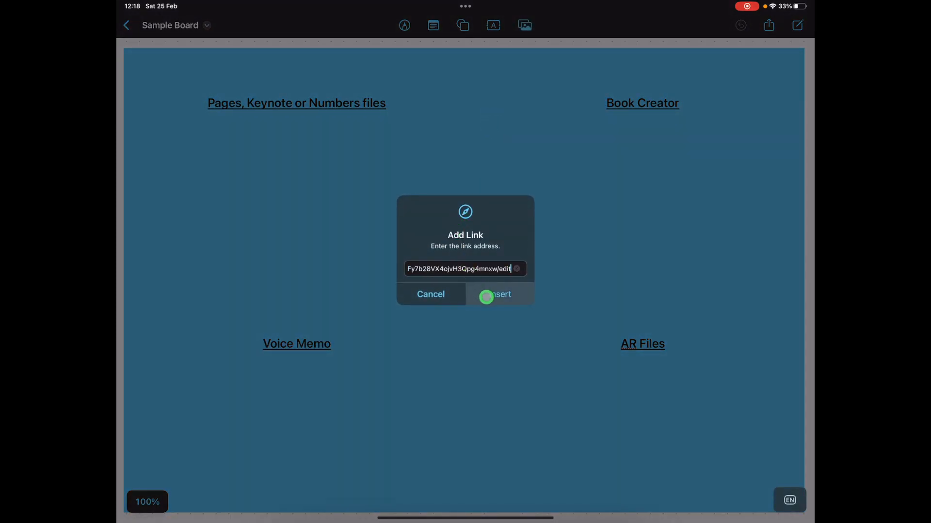
left_click(499, 295)
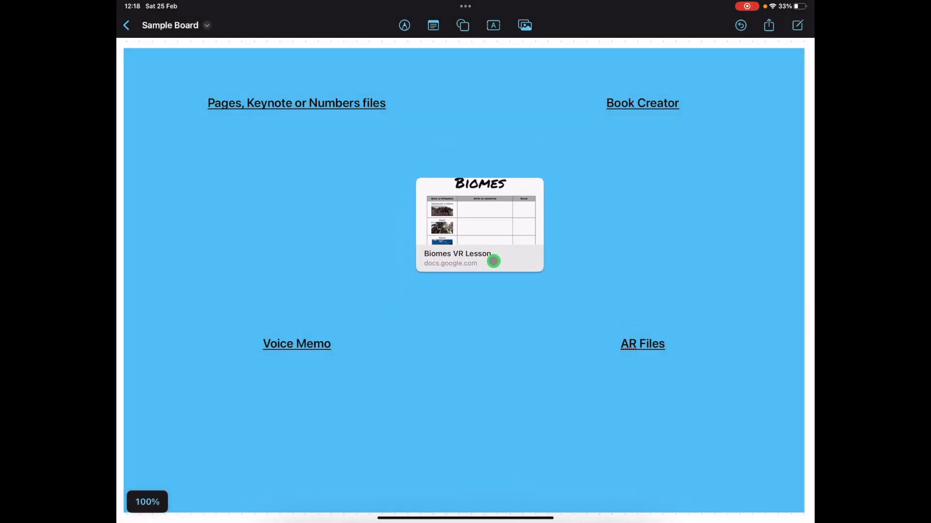
left_click_drag(493, 262, 594, 359)
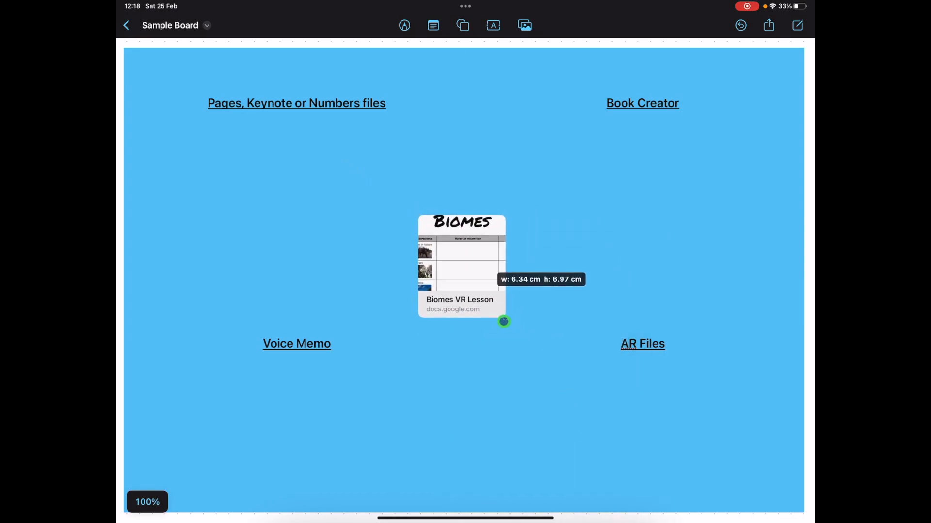
left_click_drag(503, 321, 509, 290)
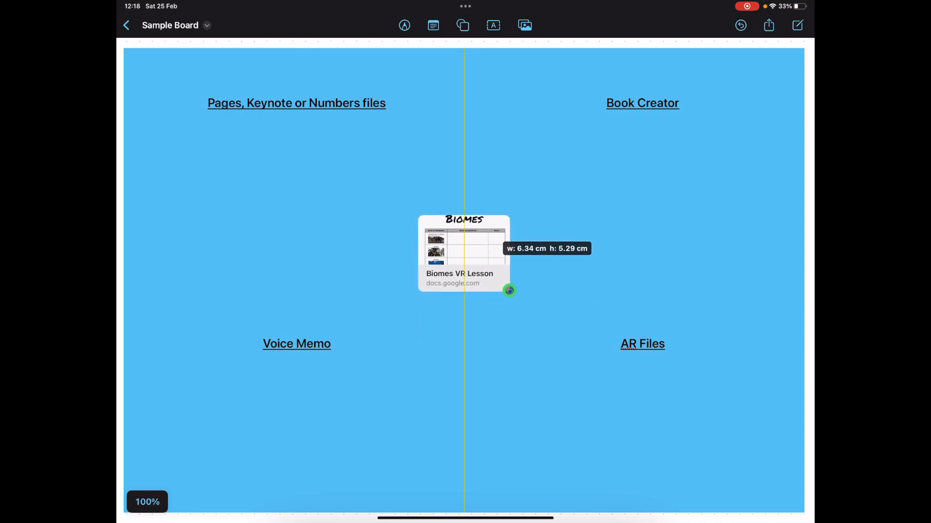
left_click_drag(509, 289, 486, 279)
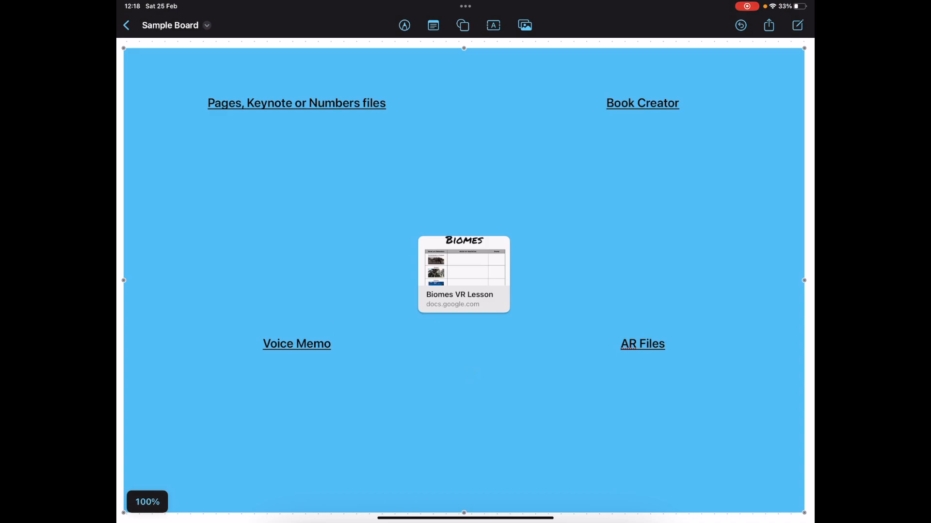
Insert the Unit of Inquiry Sample Planning Sheet Keynote file from the Freeform File Types folder.
left_click(524, 25)
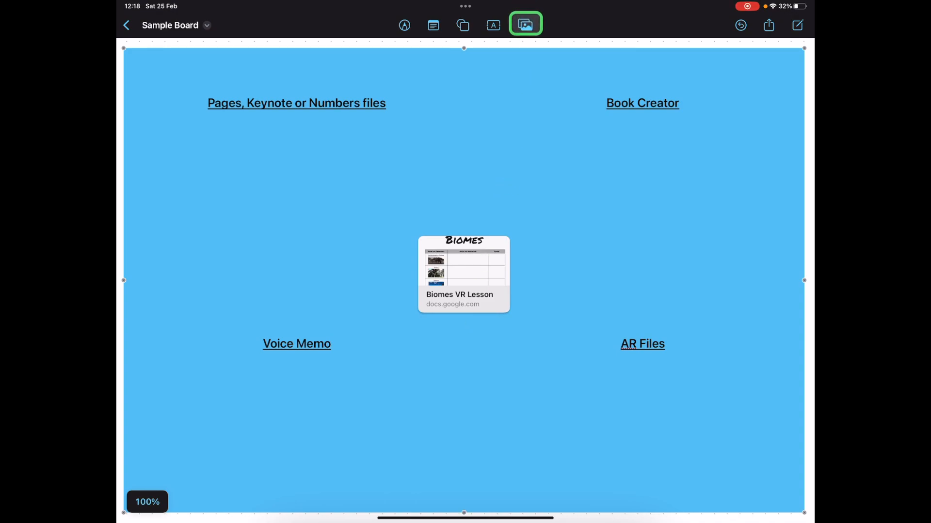
left_click(528, 25)
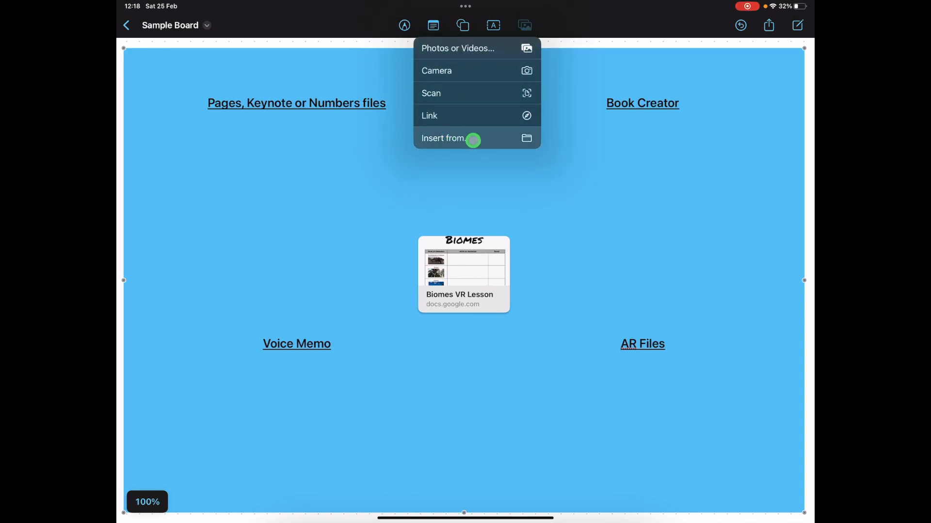
left_click(456, 138)
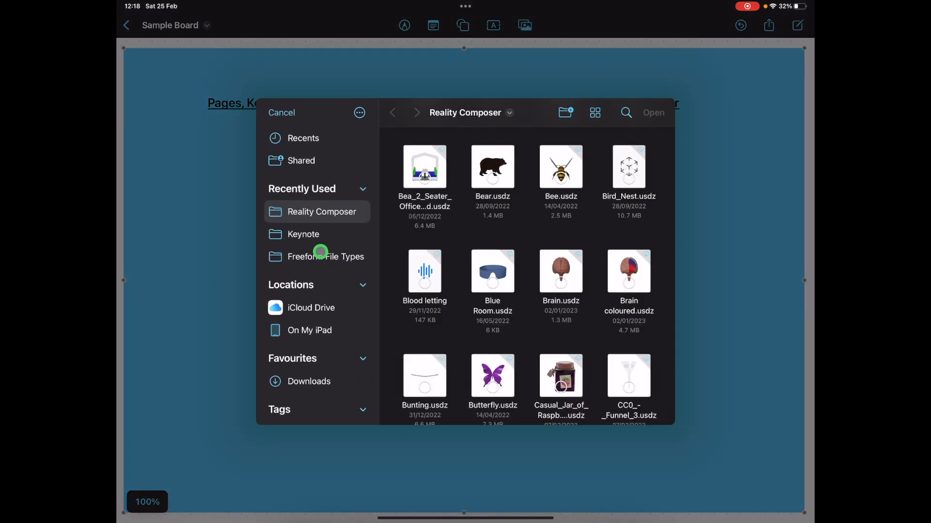
left_click(326, 256)
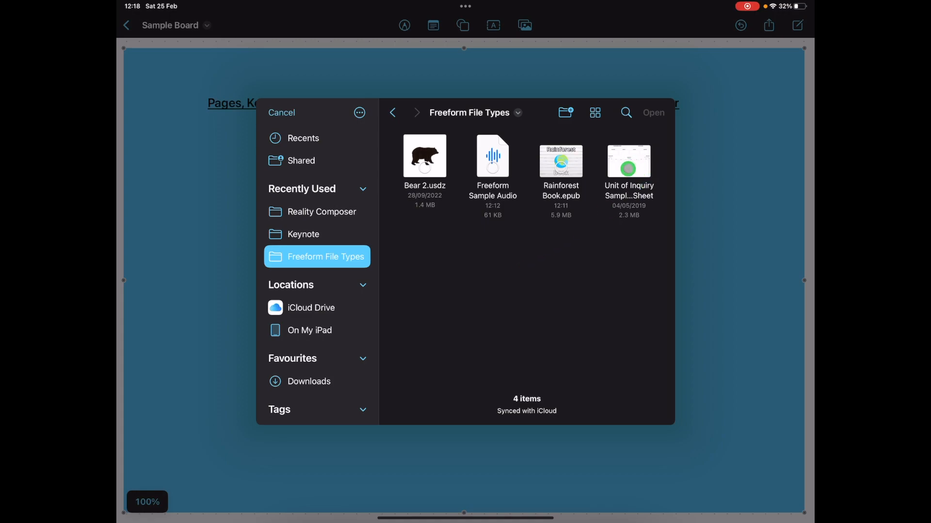
left_click(628, 161)
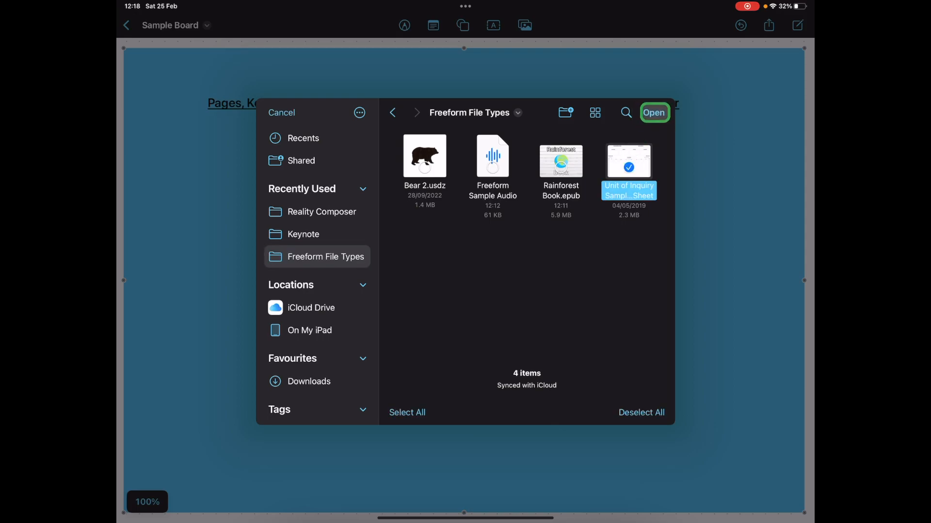
left_click(653, 112)
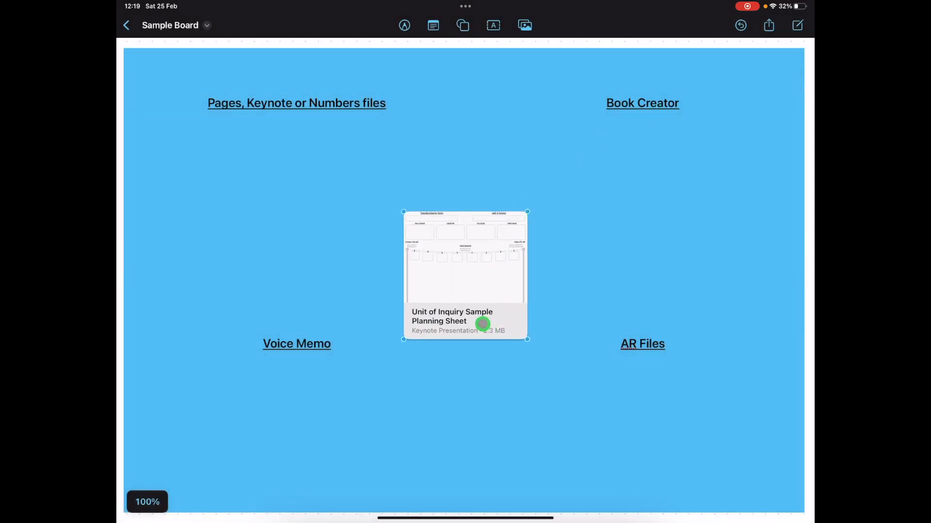
Move the Keynote card under the Pages/Keynote/Numbers heading and shrink it.
left_click_drag(465, 275, 297, 188)
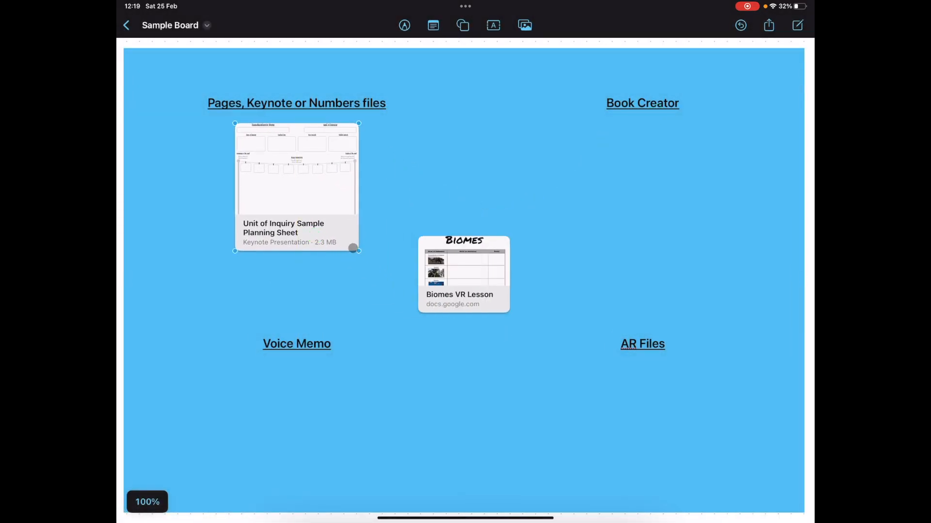
left_click_drag(357, 250, 329, 208)
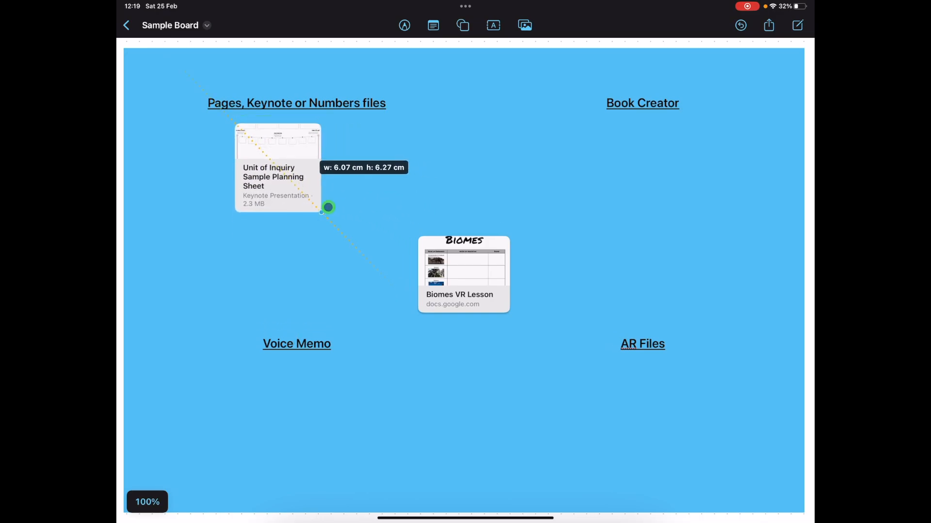
left_click_drag(328, 208, 350, 220)
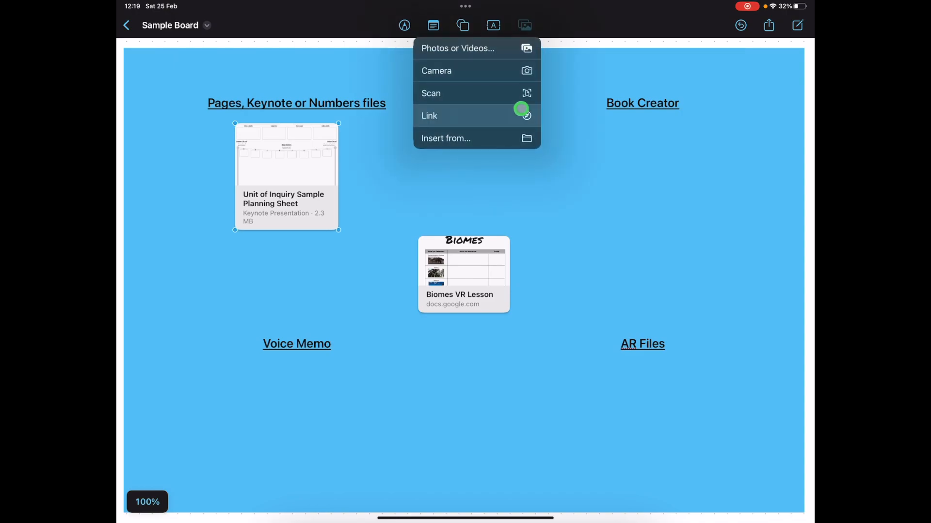
Insert the Freeform Sample Audio file so its card sits under the Voice Memo heading.
left_click(446, 138)
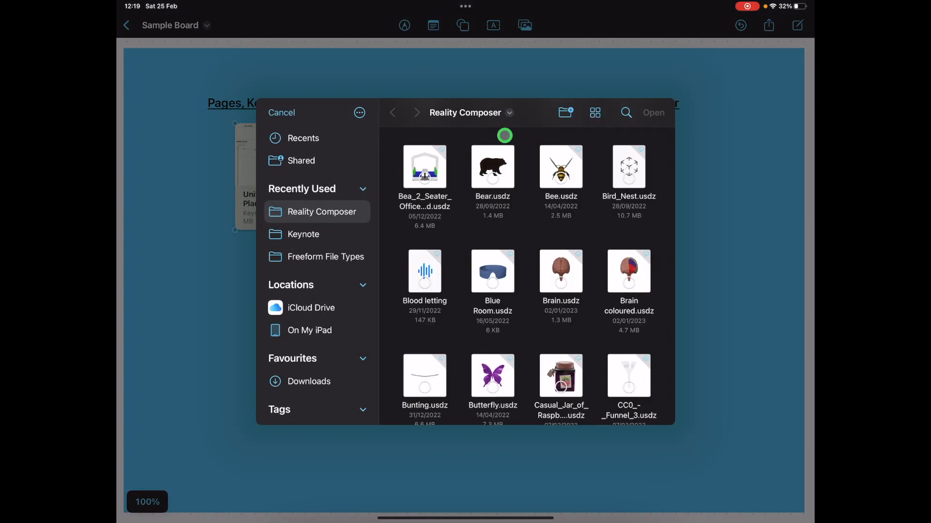
left_click(326, 257)
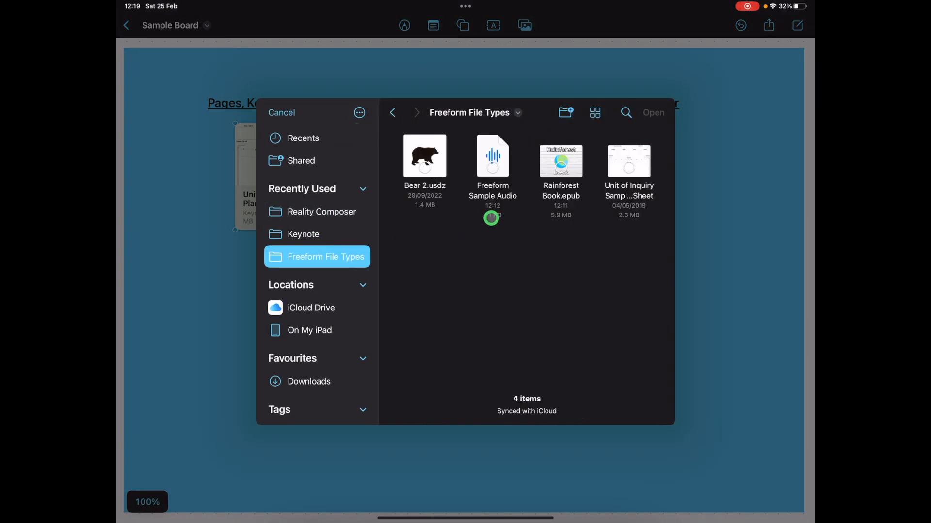
left_click(492, 156)
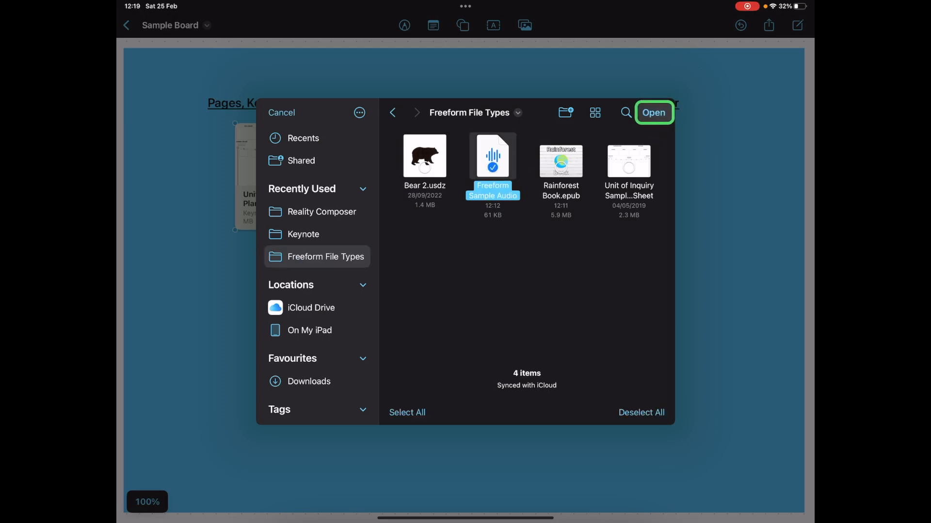
left_click(653, 113)
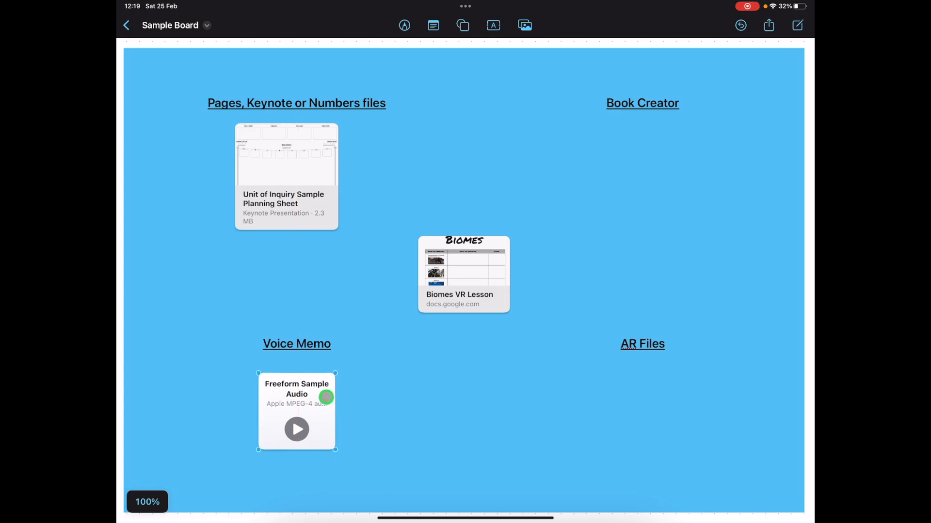
Insert Rainforest Book.epub and shrink its card under the Book Creator heading.
left_click(523, 25)
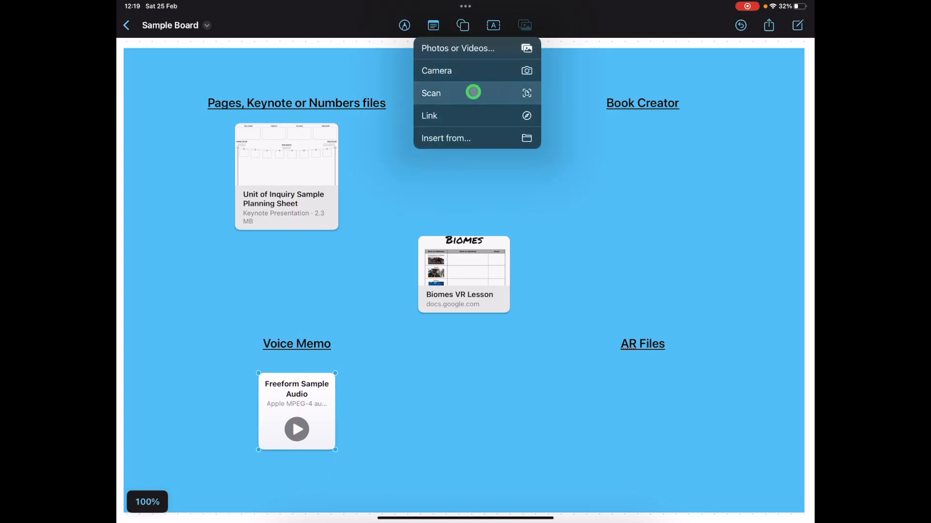
left_click(445, 138)
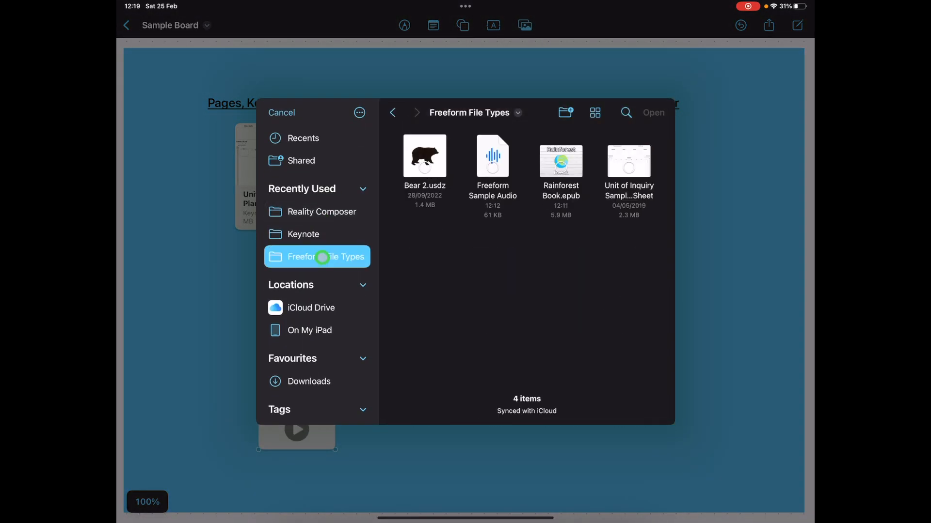
left_click(560, 160)
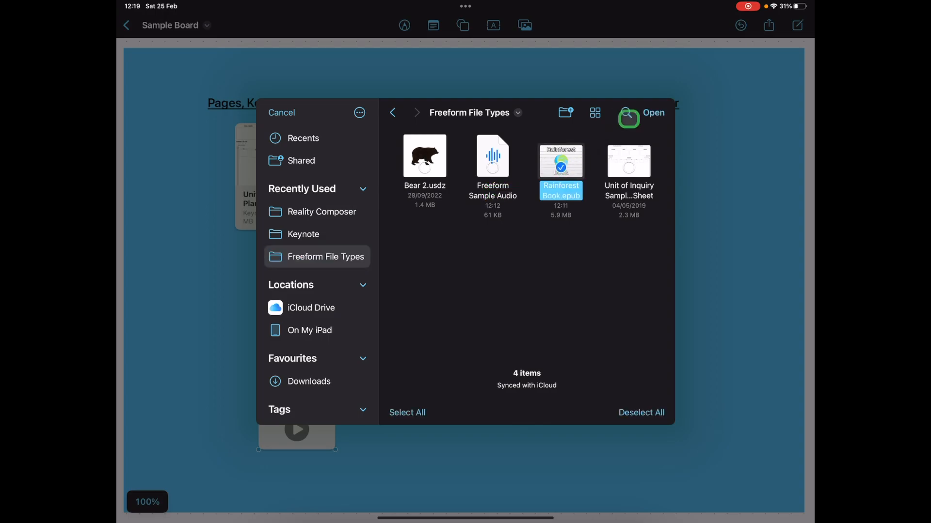
left_click(653, 113)
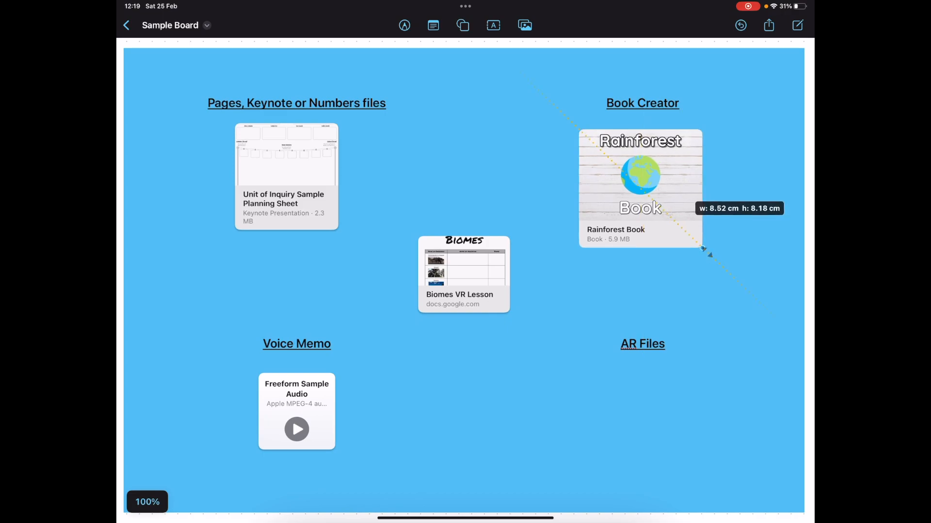
left_click_drag(704, 248, 683, 226)
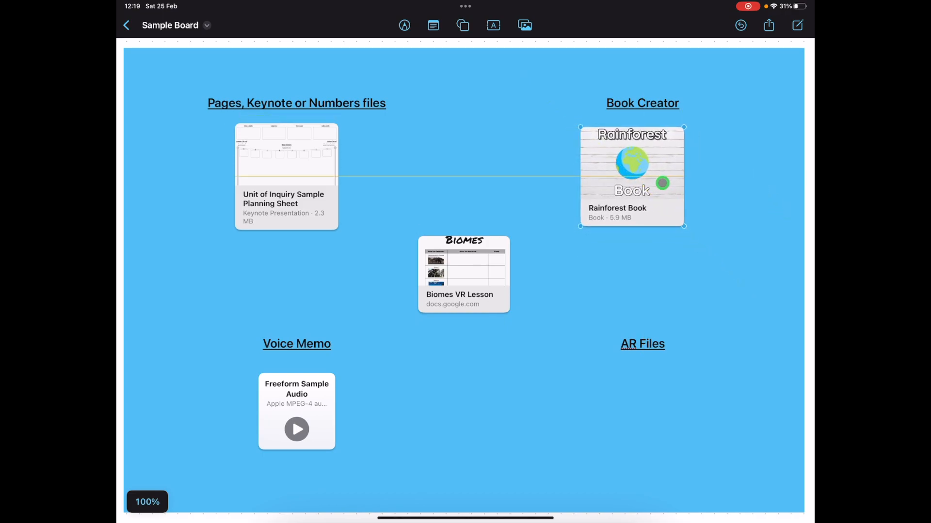
Insert the Bear 2.usdz 3D model and shrink its card under the AR Files heading.
left_click(524, 25)
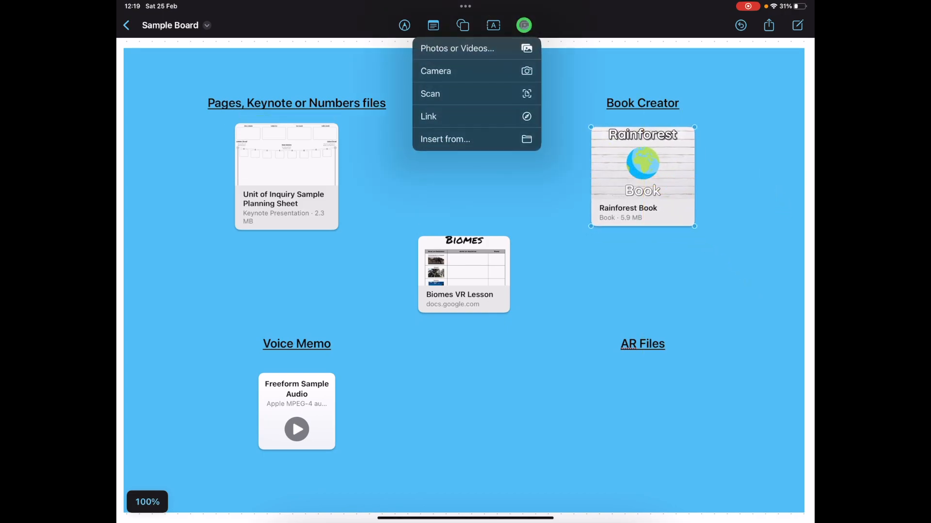
left_click(444, 139)
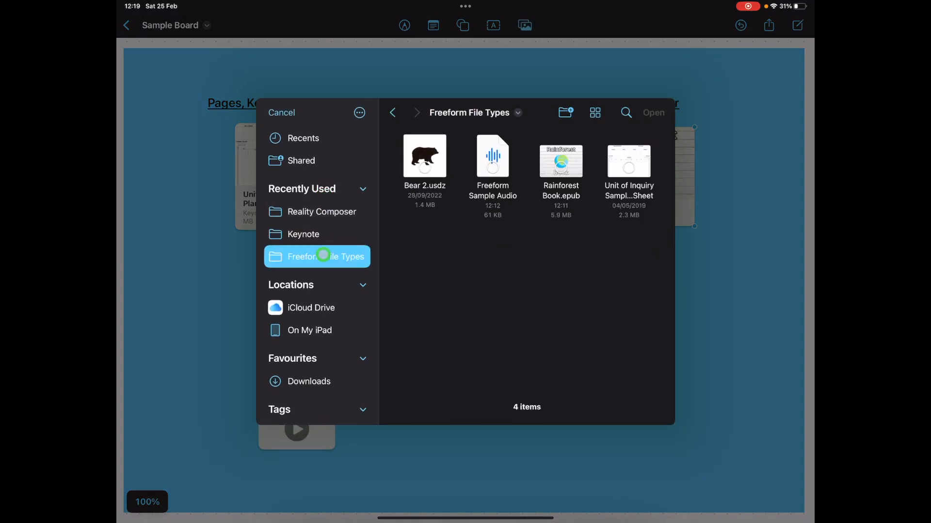
left_click(424, 155)
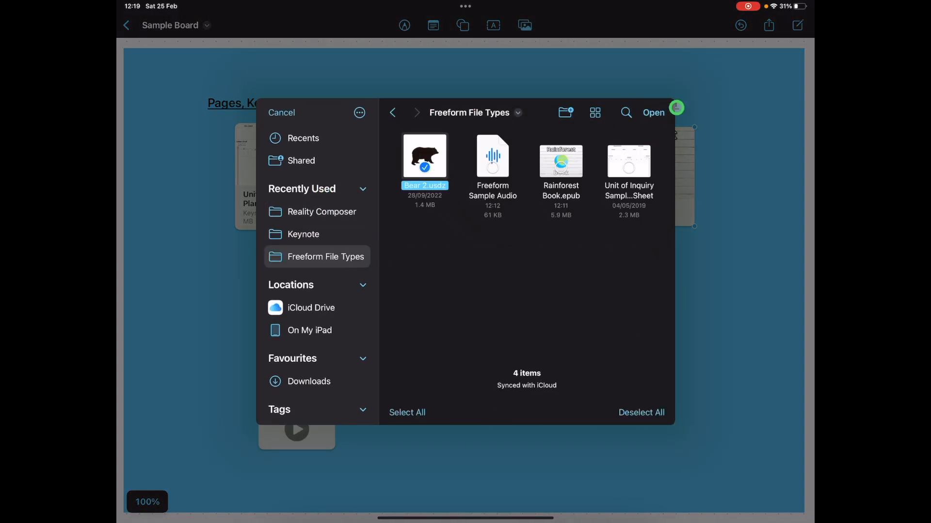
left_click(653, 112)
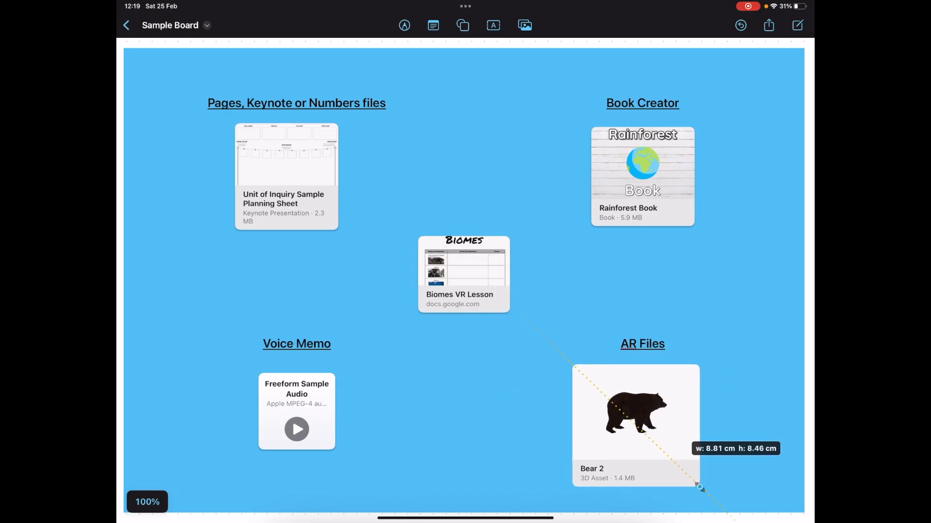
left_click_drag(699, 488, 666, 412)
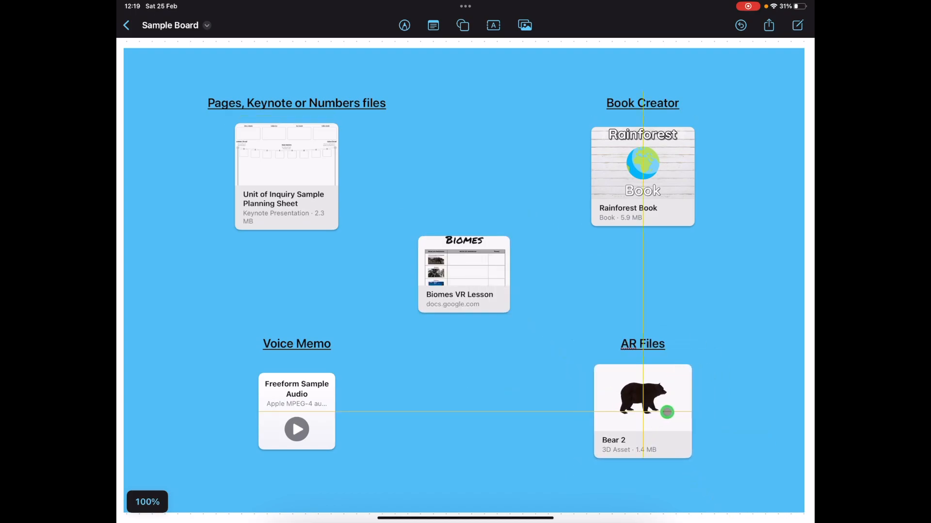
left_click(642, 402)
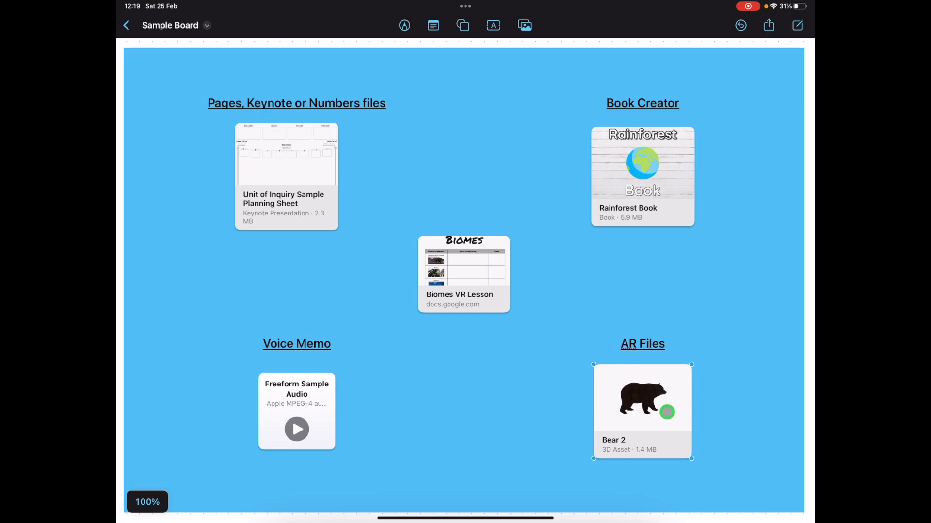